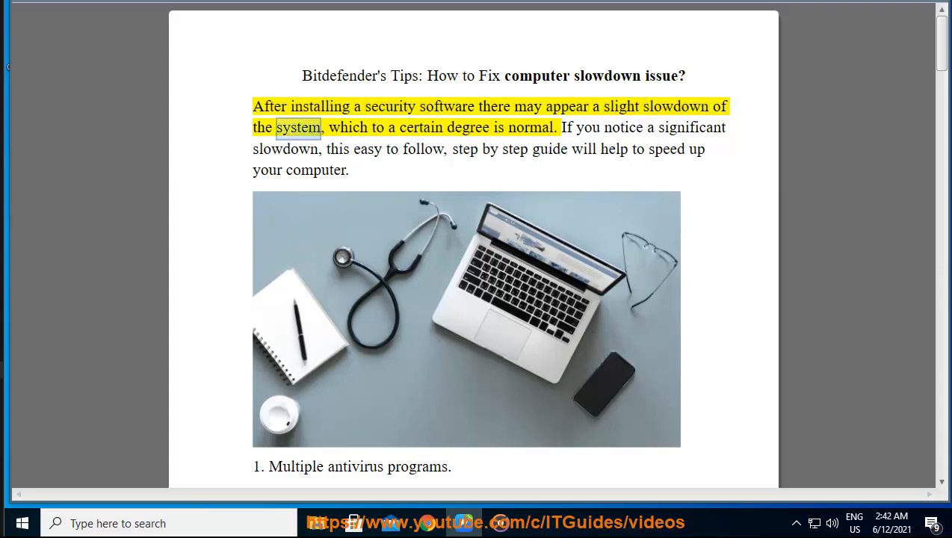
# Read through the guide's slowdown-fix tips, scrolling down the document.
pyautogui.doubleClick(531, 127)
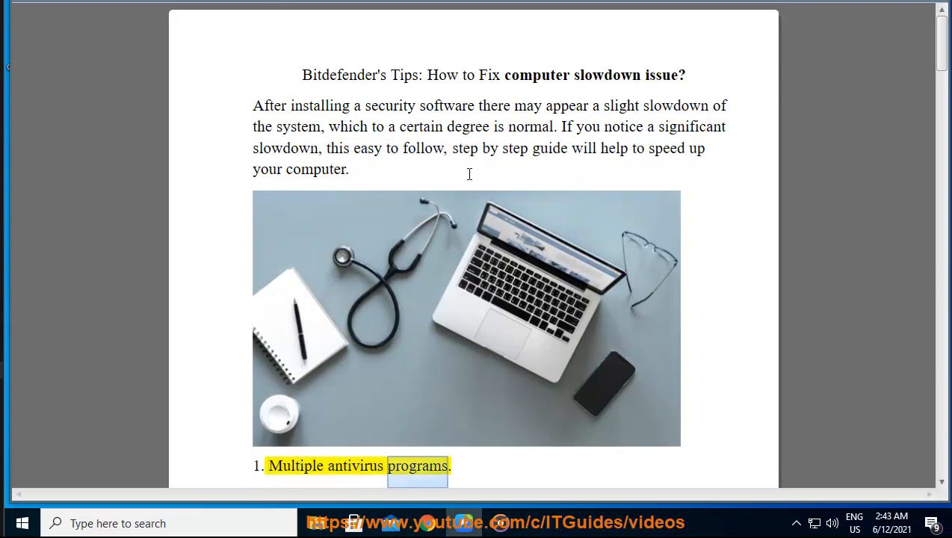
pyautogui.scroll(-3)
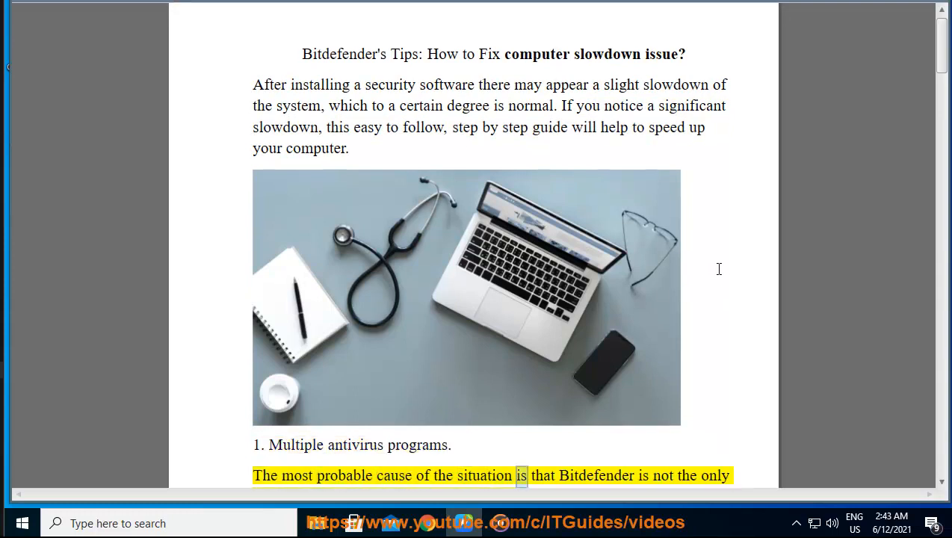
pyautogui.scroll(-3)
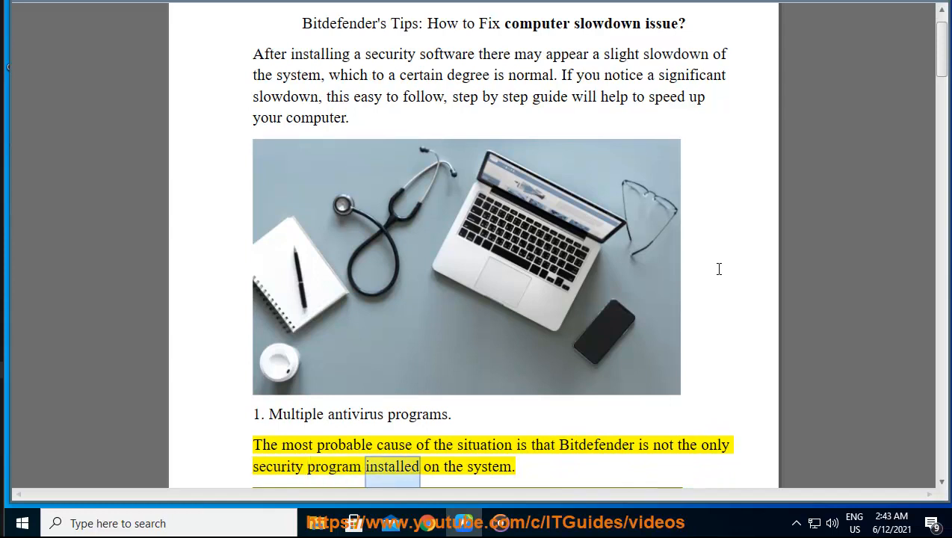
pyautogui.scroll(-3)
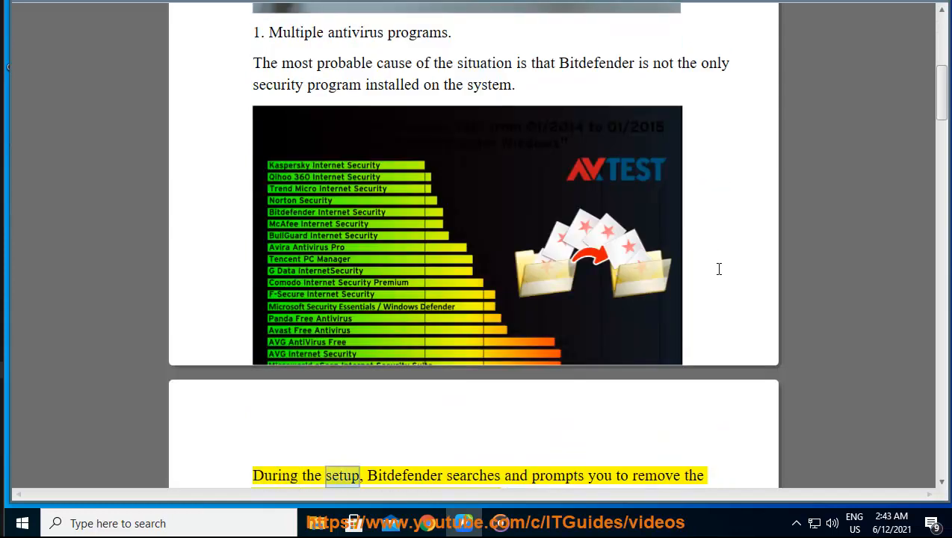
pyautogui.doubleClick(655, 475)
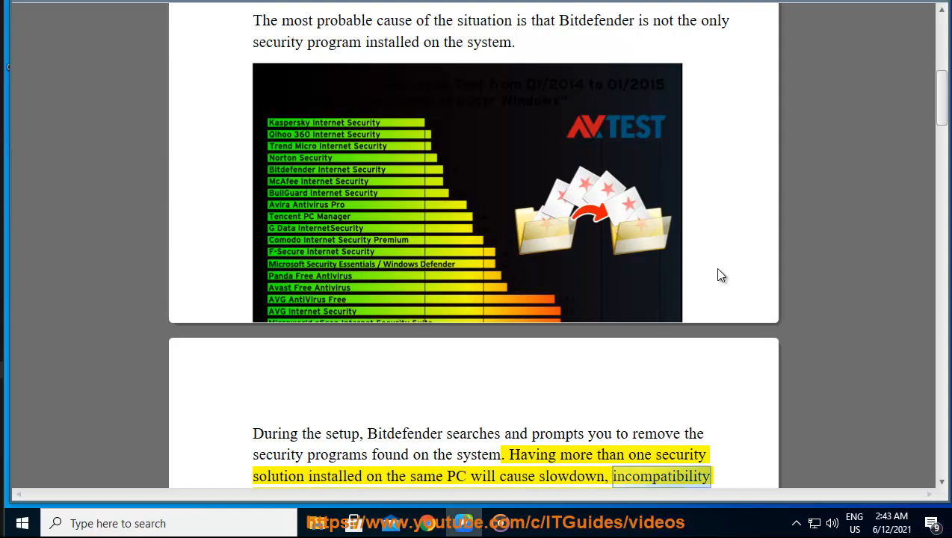
pyautogui.scroll(-3)
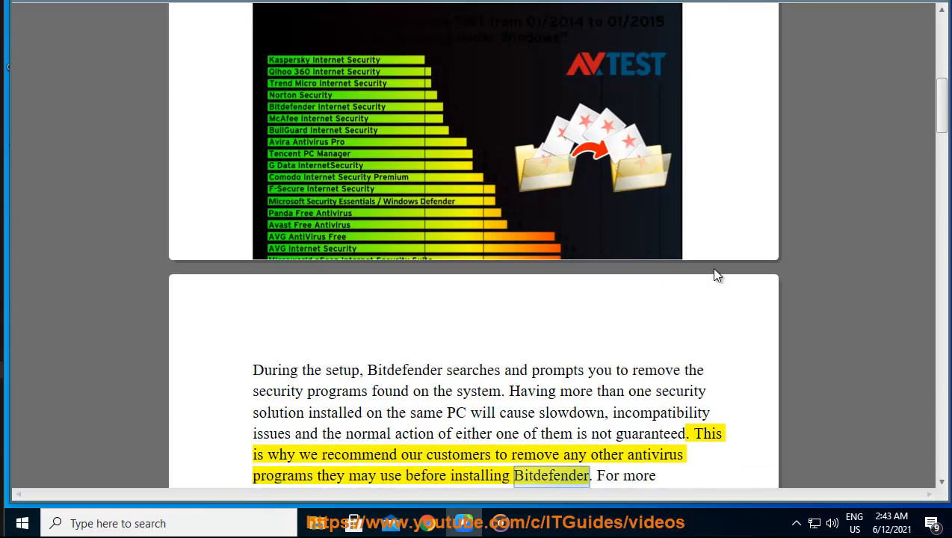
pyautogui.scroll(-3)
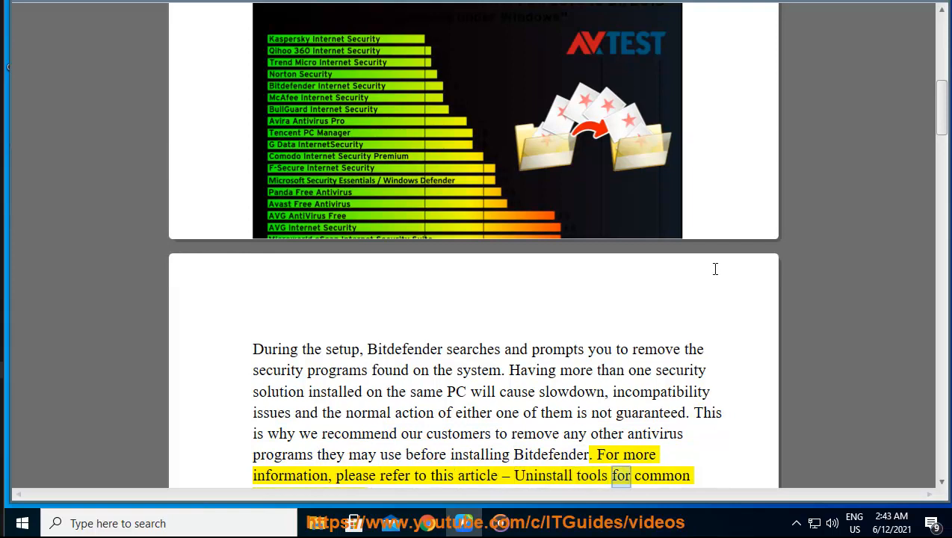
pyautogui.scroll(-3)
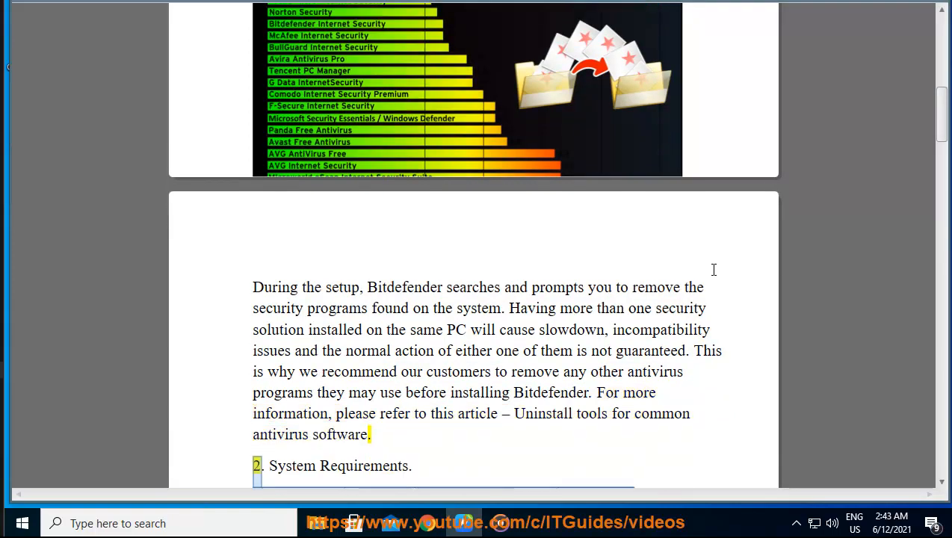
pyautogui.scroll(-3)
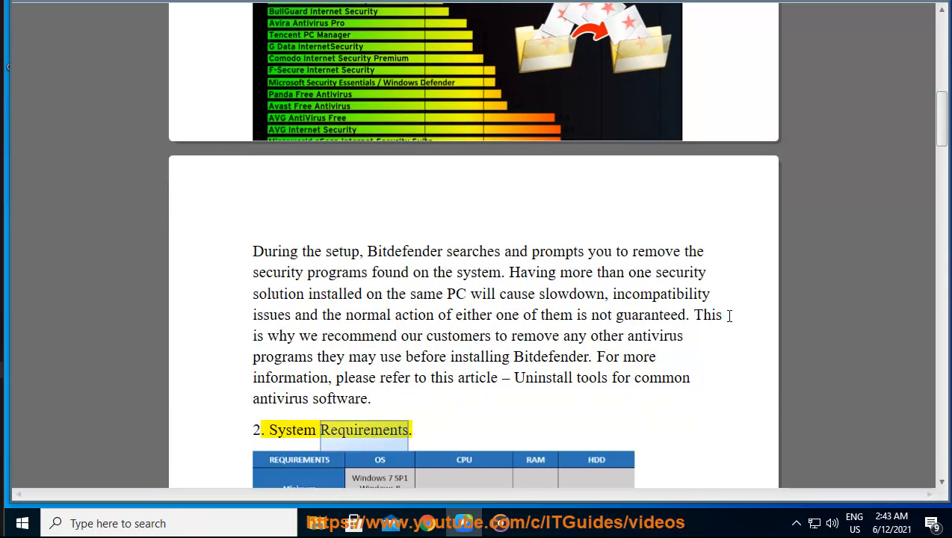
pyautogui.scroll(-3)
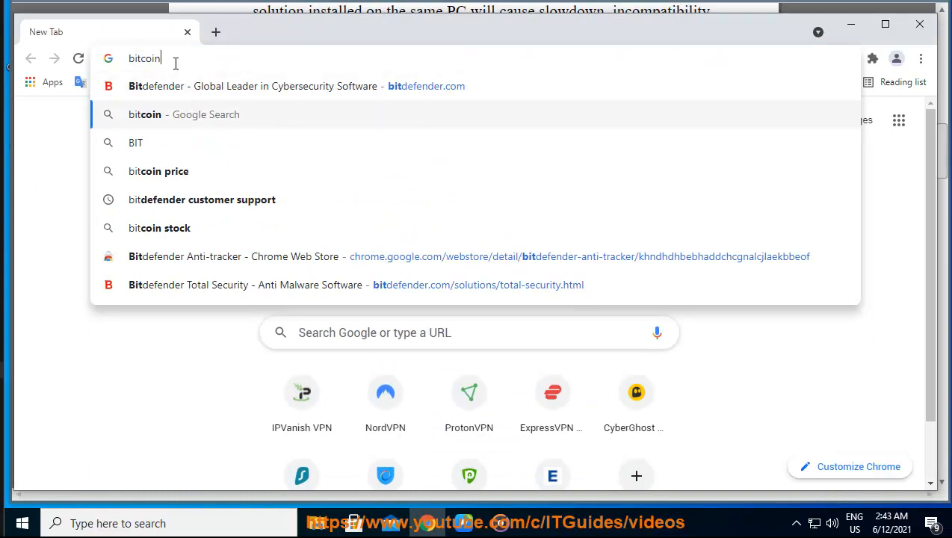
# Search Chrome for 'bitdefender system requirements' from the typed 'bitdefender sys' suggestion.
pyautogui.click(201, 201)
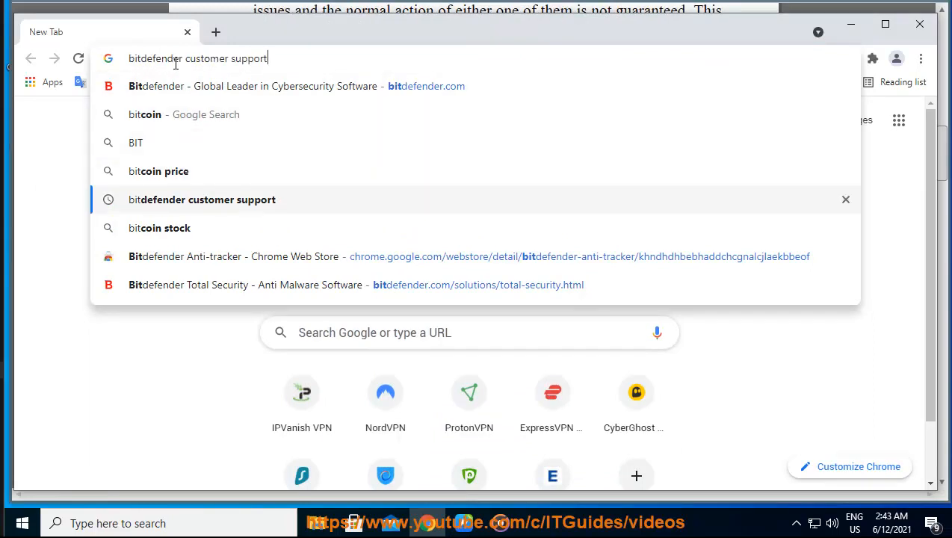
pyautogui.press('Backspace')
pyautogui.write('defender SYS')
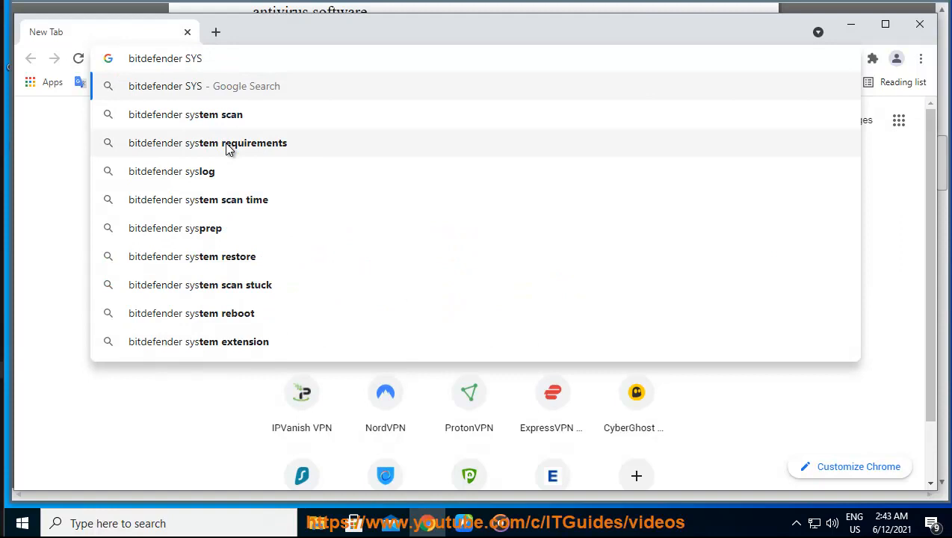
pyautogui.click(207, 144)
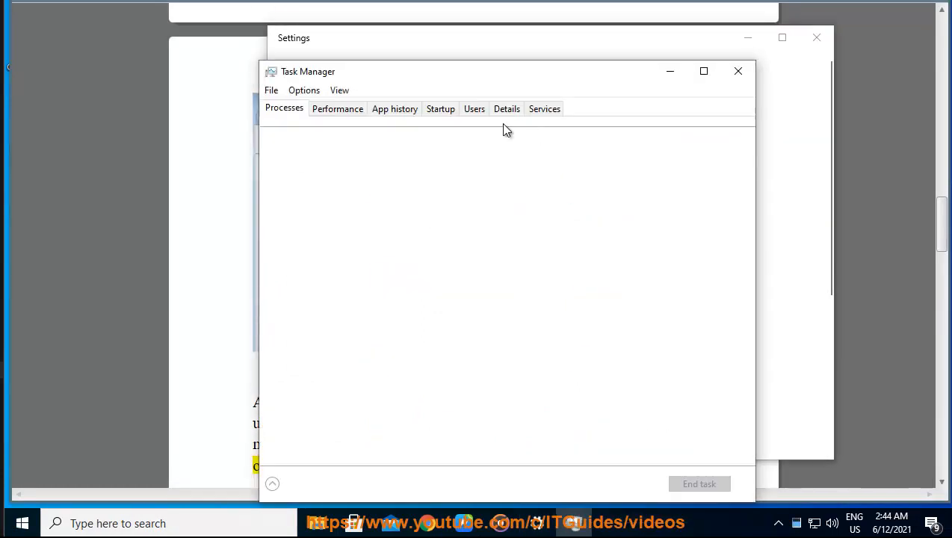
# Review the Startup apps list (VMware Tools Core Service), then close Task Manager and Settings.
pyautogui.click(439, 107)
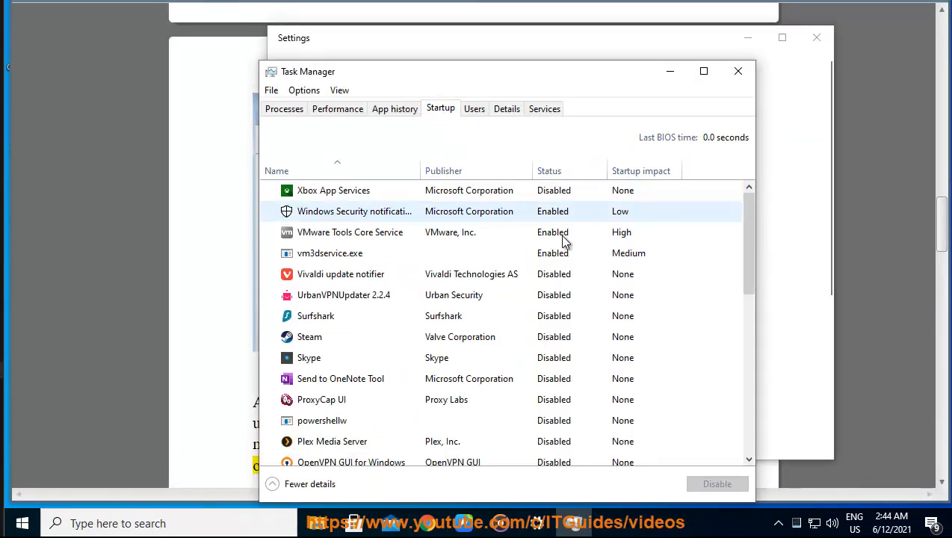
pyautogui.click(350, 231)
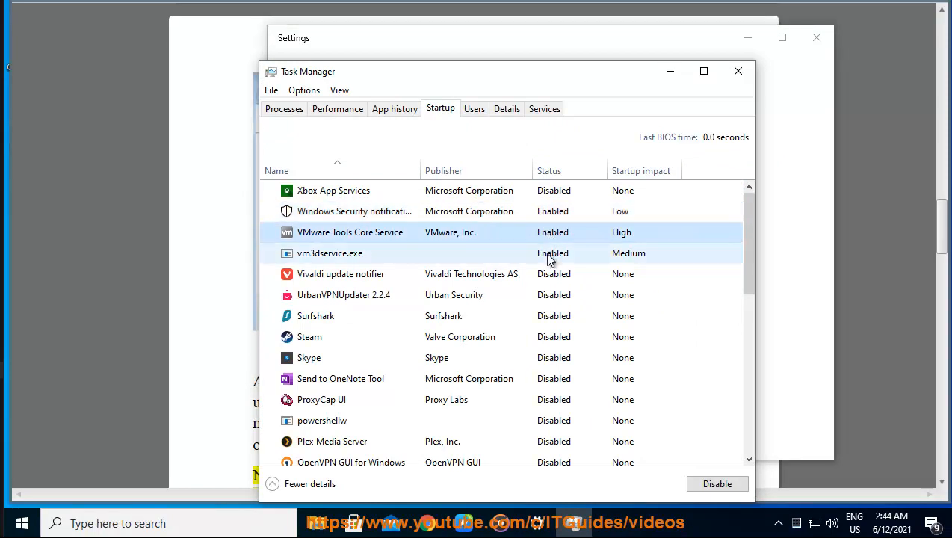
pyautogui.scroll(-3)
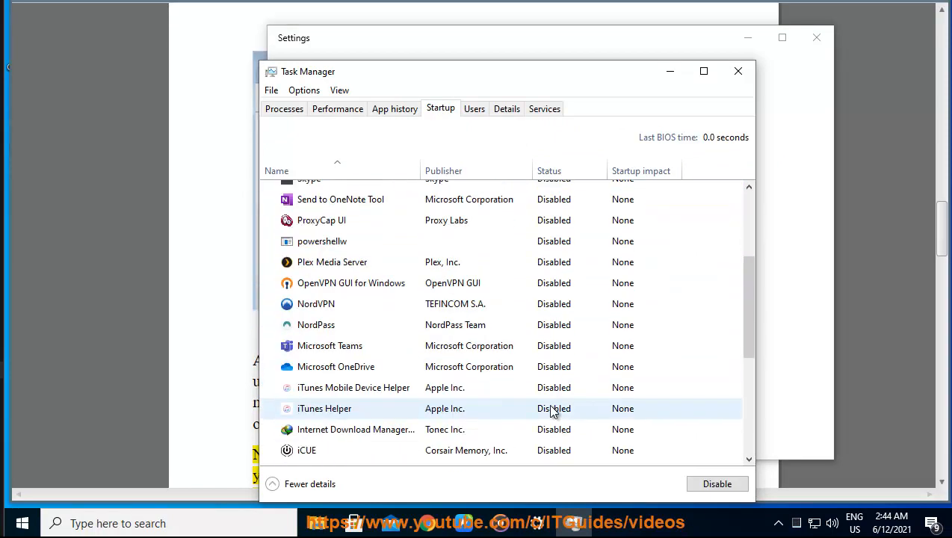
pyautogui.click(739, 72)
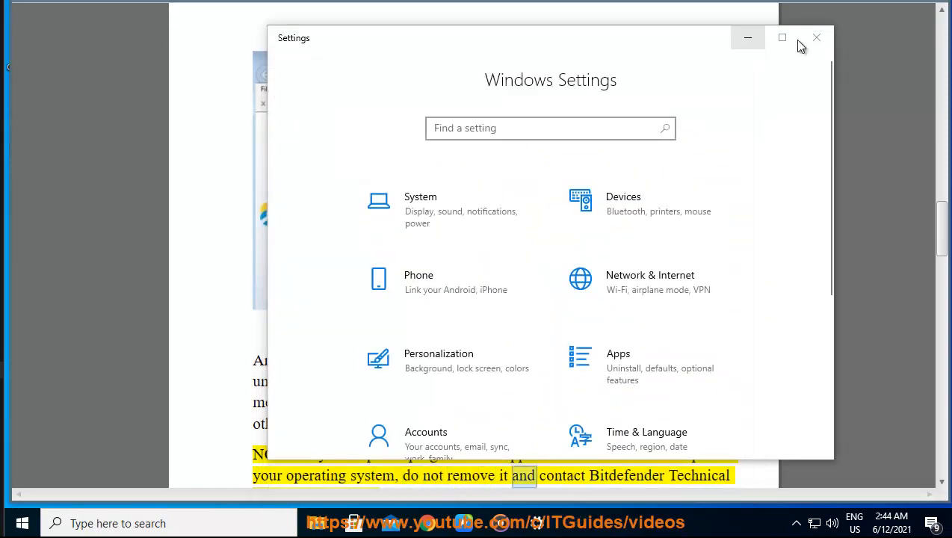
pyautogui.click(817, 38)
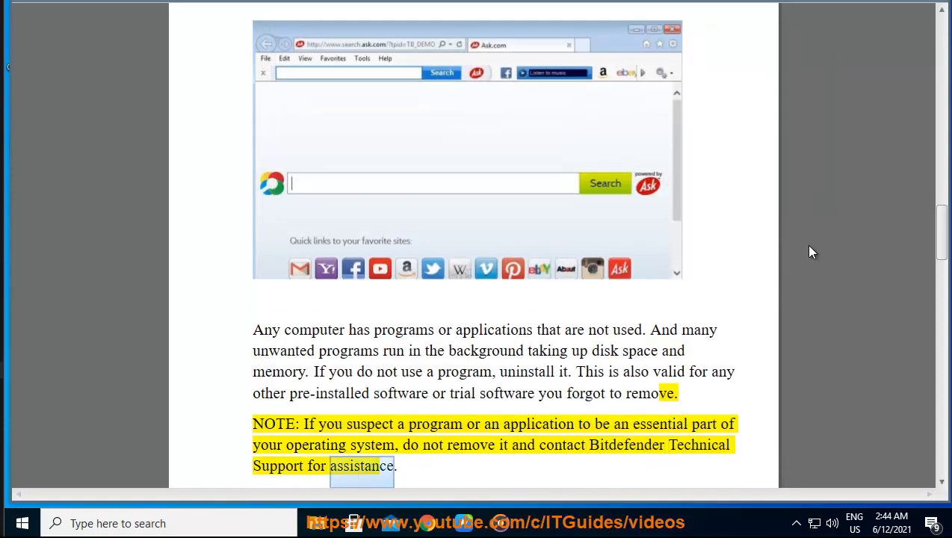
# Show Local Disk (C:) properties and start Disk Cleanup from the General tab.
pyautogui.scroll(-3)
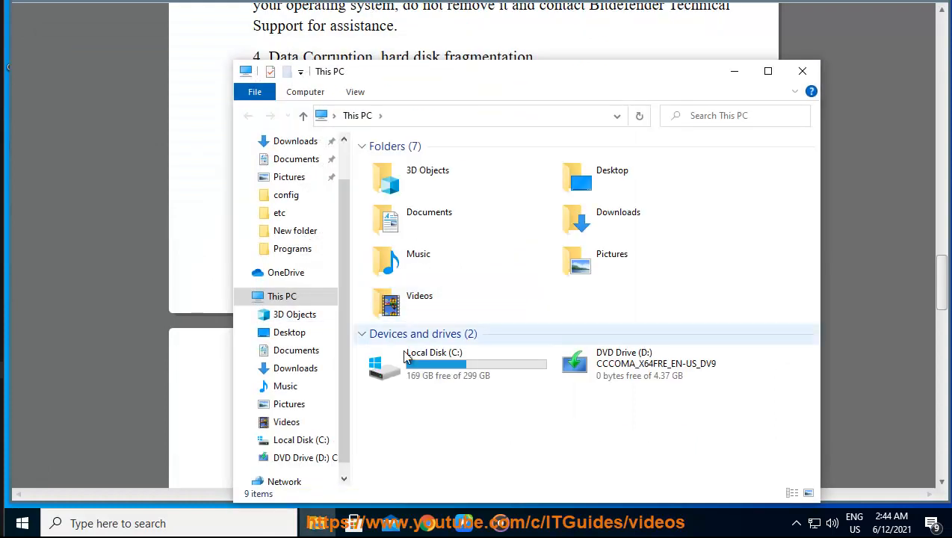
pyautogui.click(432, 363)
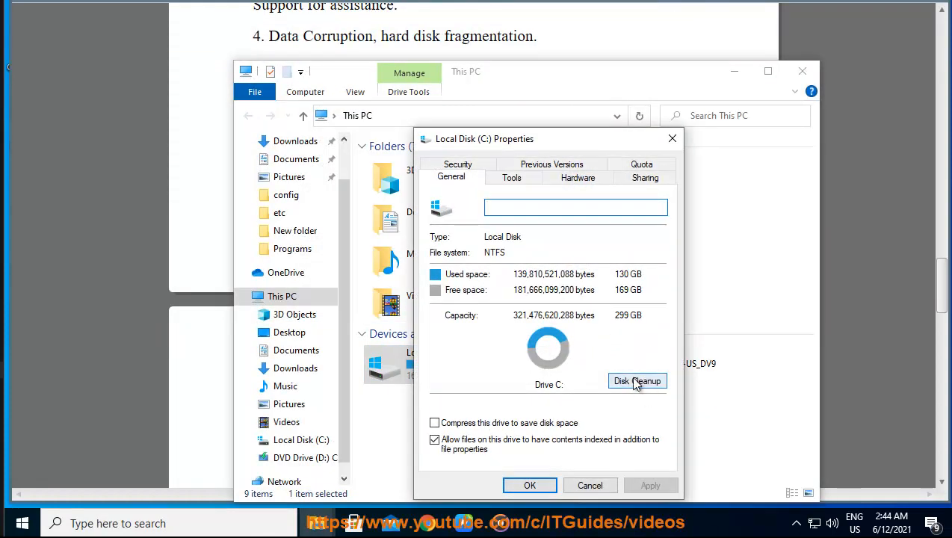
pyautogui.click(511, 177)
pyautogui.write('DEF')
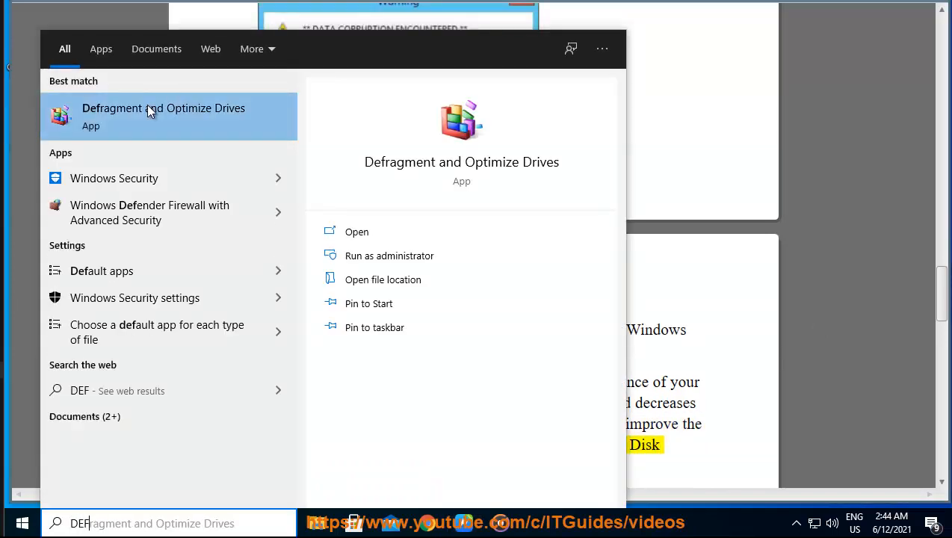
# Analyze drive C: in Defragment and Optimize Drives, reporting 0% fragmented.
pyautogui.click(356, 231)
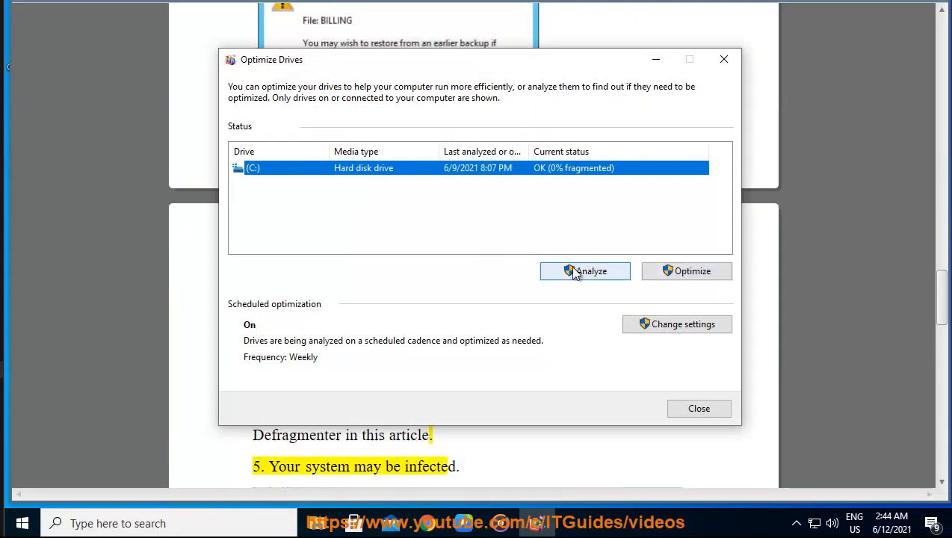
pyautogui.click(700, 408)
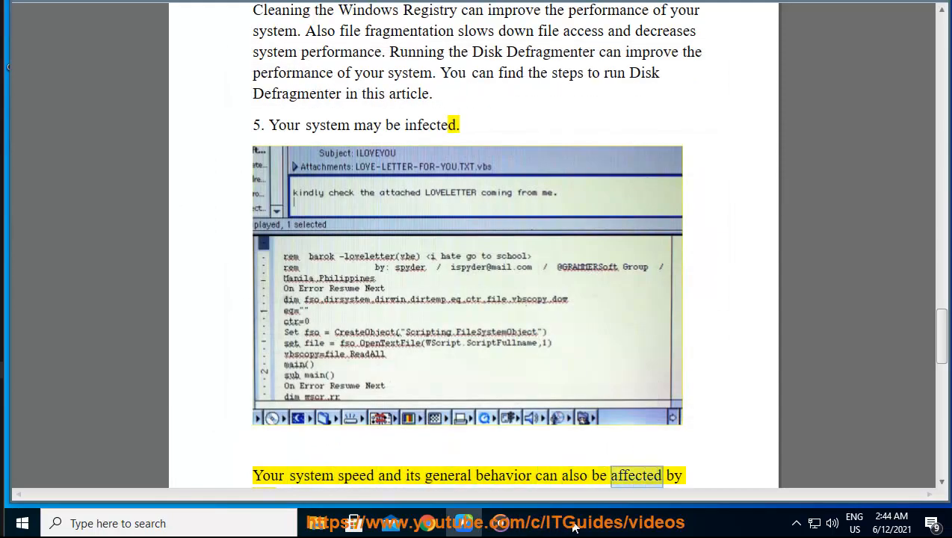
pyautogui.scroll(-3)
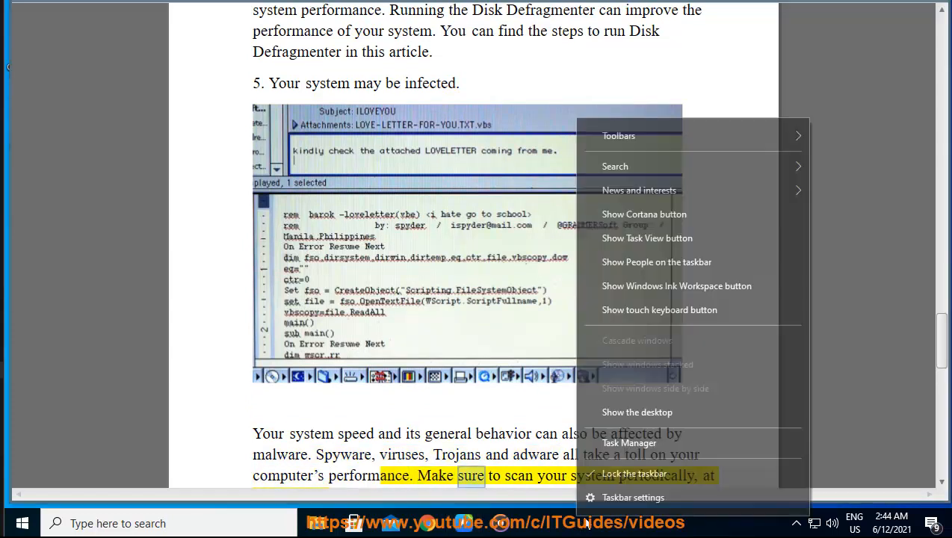
# Check the CPU performance graph, then sort the running processes by memory usage.
pyautogui.click(630, 442)
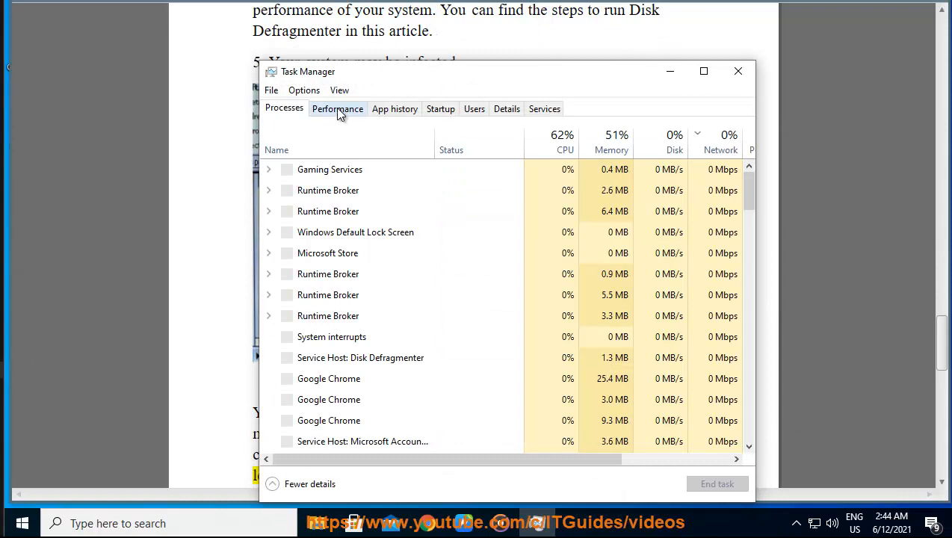
pyautogui.click(338, 107)
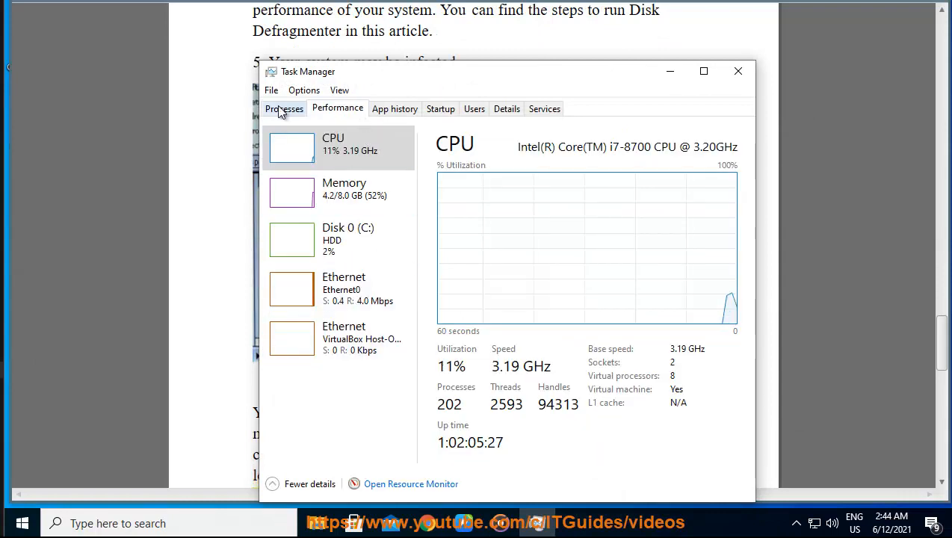
pyautogui.click(284, 107)
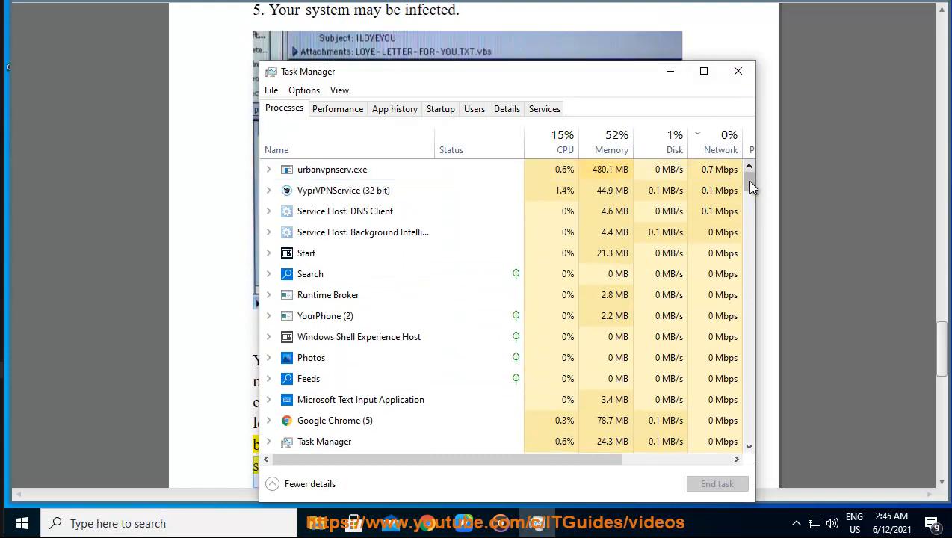
pyautogui.scroll(-3)
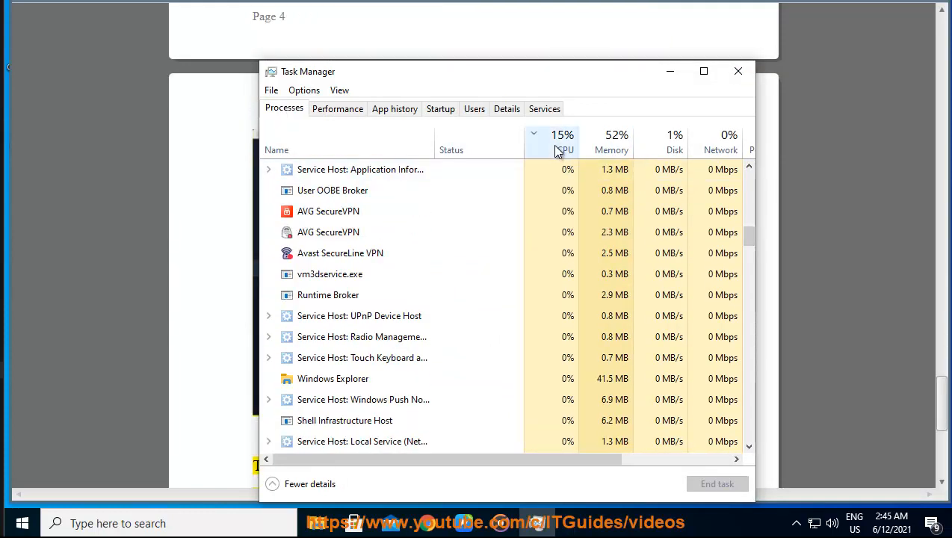
pyautogui.click(611, 142)
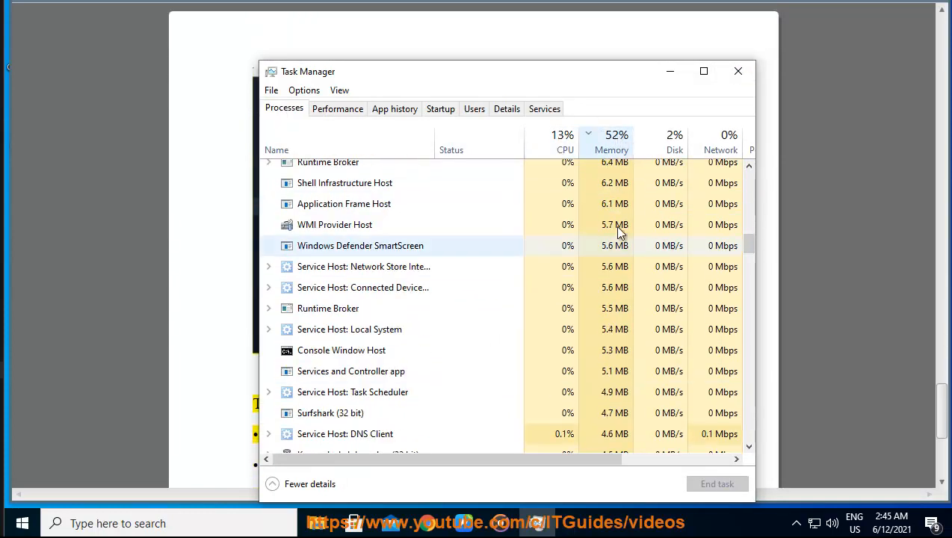